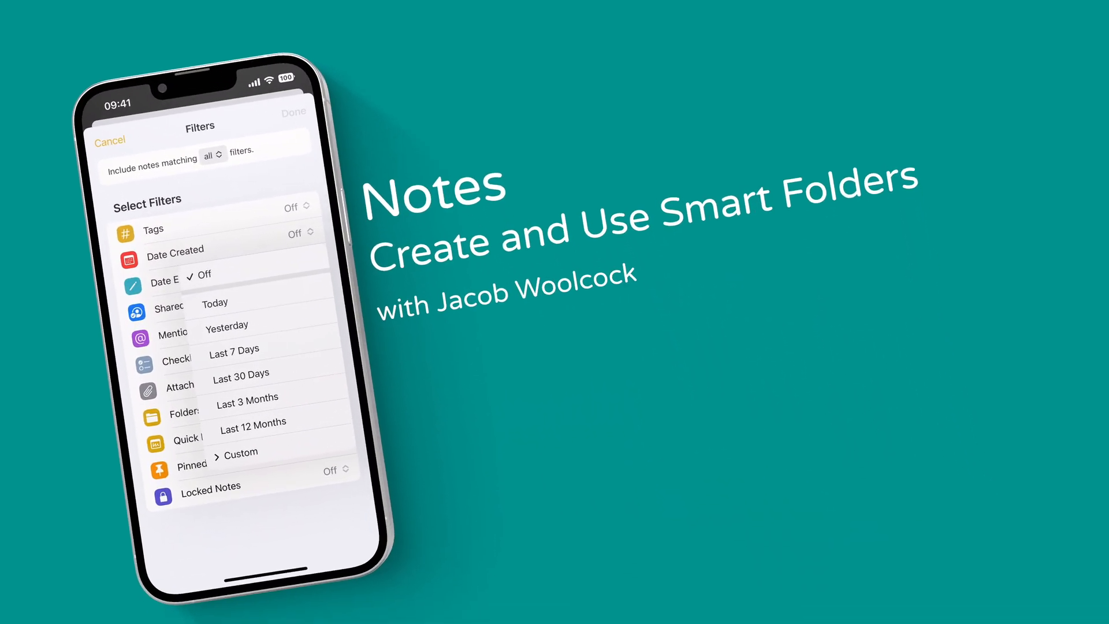
Show the All iCloud list of notes.
left_click(253, 421)
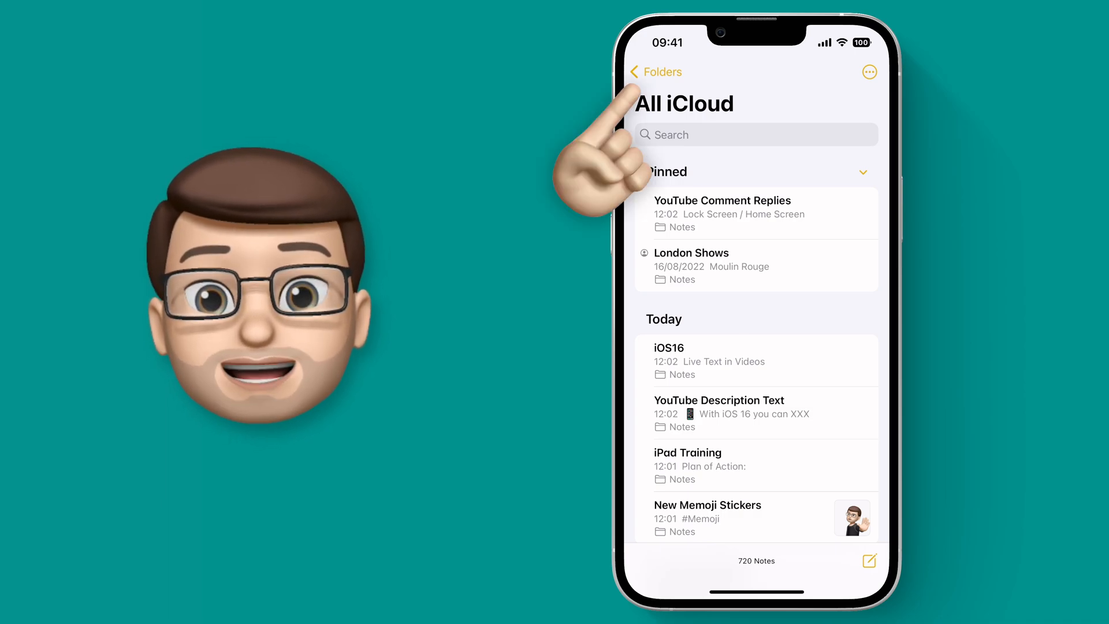
Begin a new folder from the Folders overview and name it 'YouTube Notes'.
left_click(654, 72)
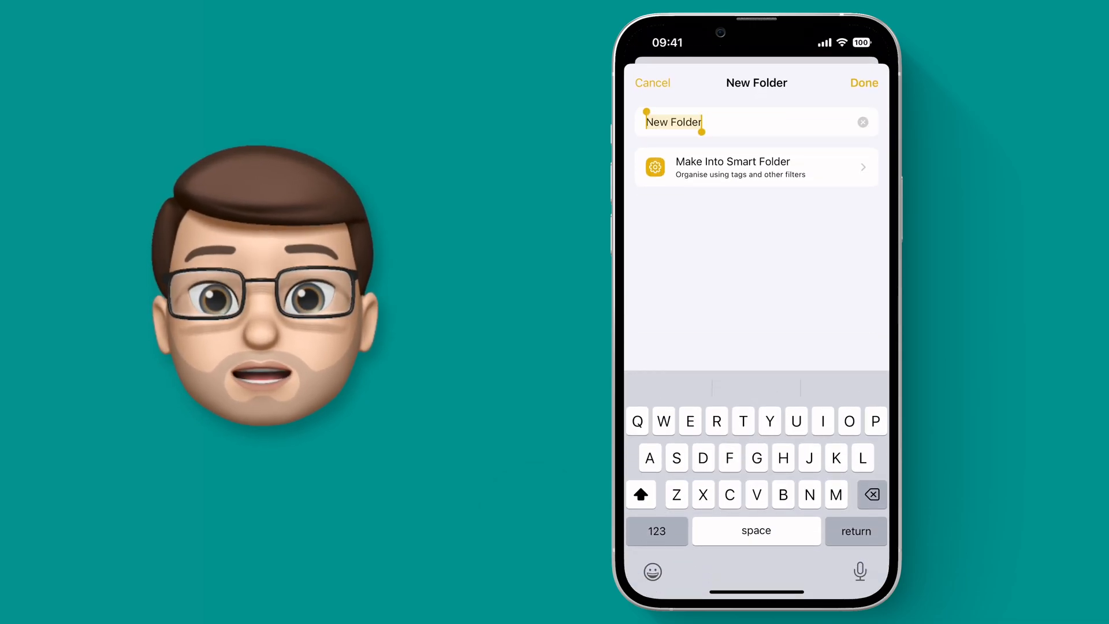
type("YouTube Notes")
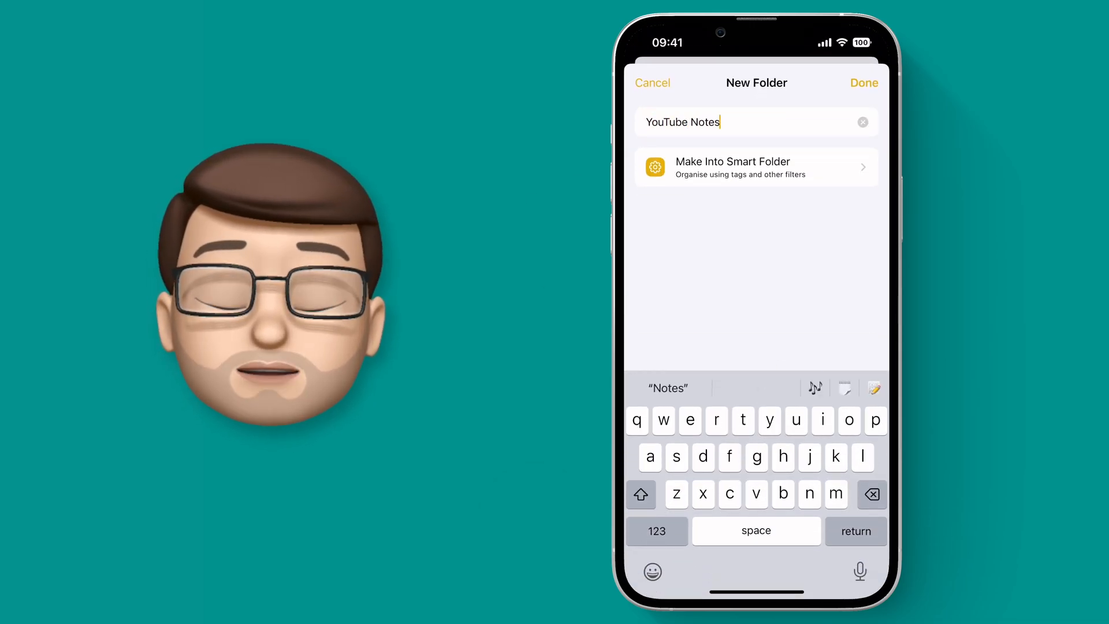
Convert to a smart folder with Date Created Last 12 Months, Not Shared, and Any Selected Tag.
left_click(733, 166)
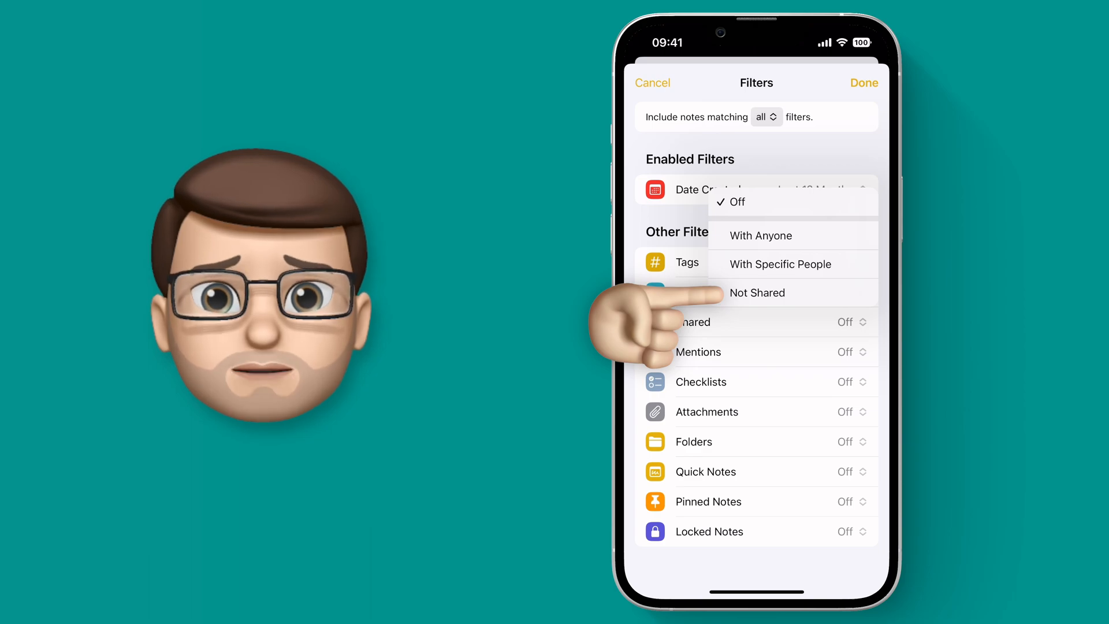
left_click(756, 292)
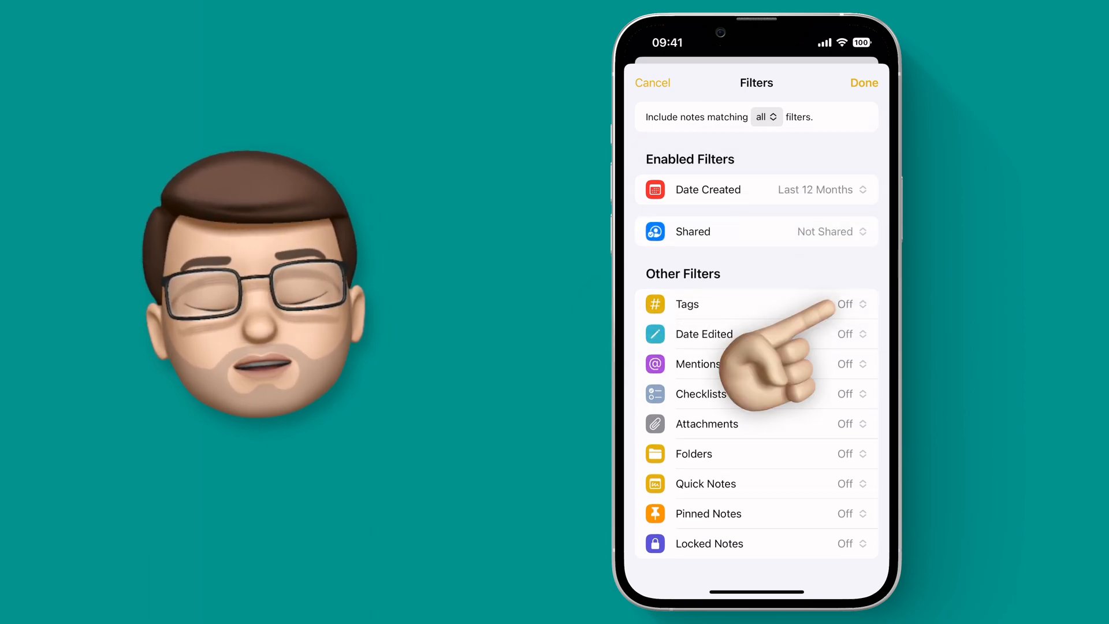
left_click(853, 304)
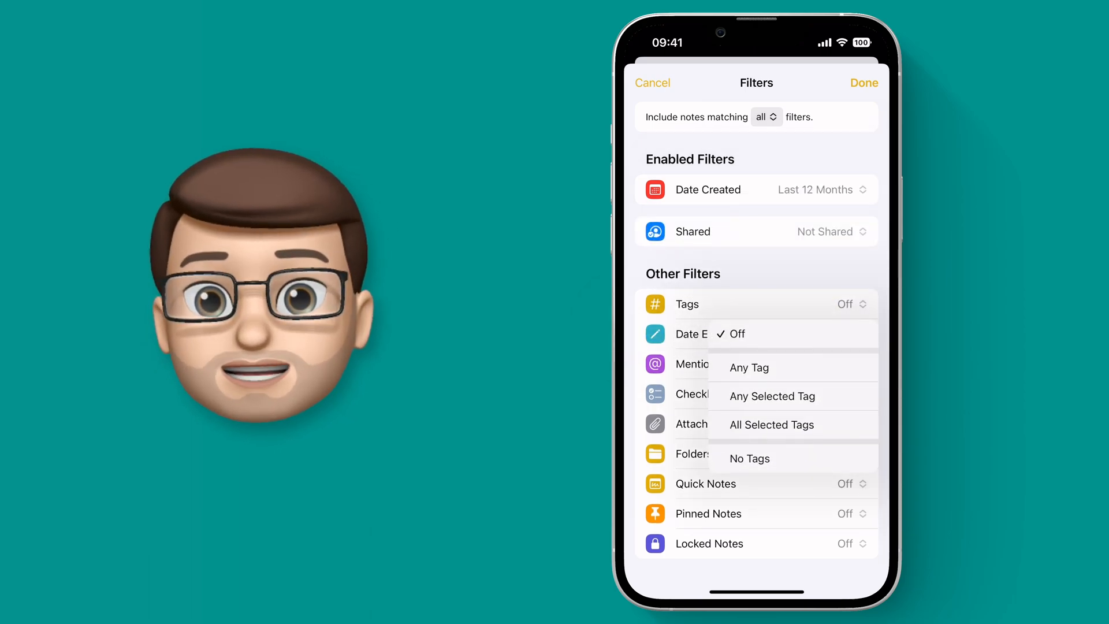
left_click(771, 396)
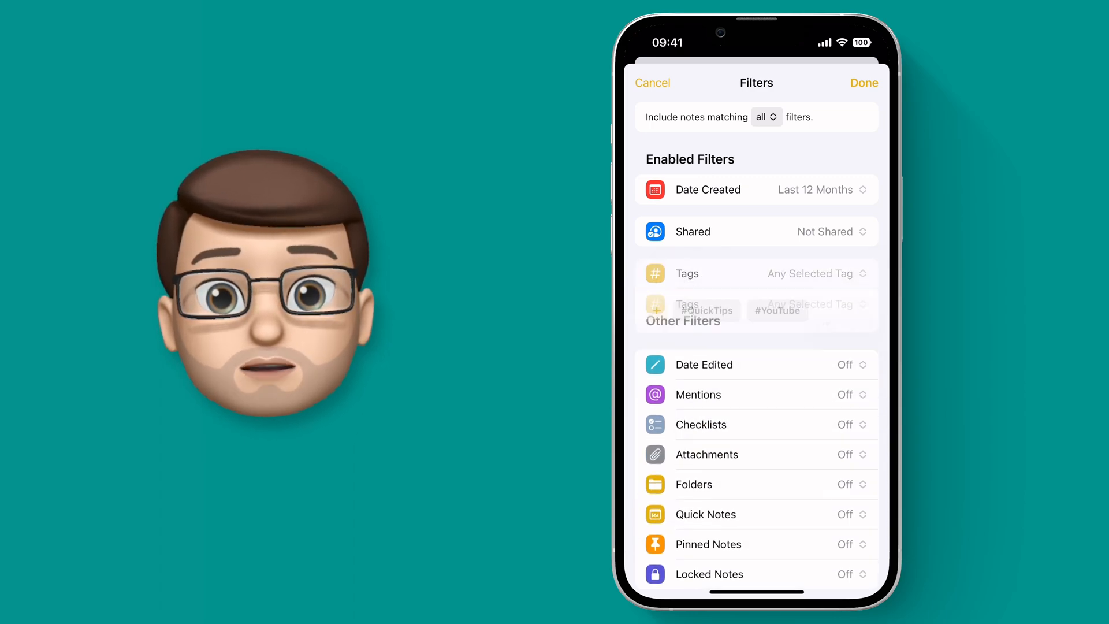
Select the #YouTube tag and confirm, leaving 3 filters enabled.
left_click(776, 310)
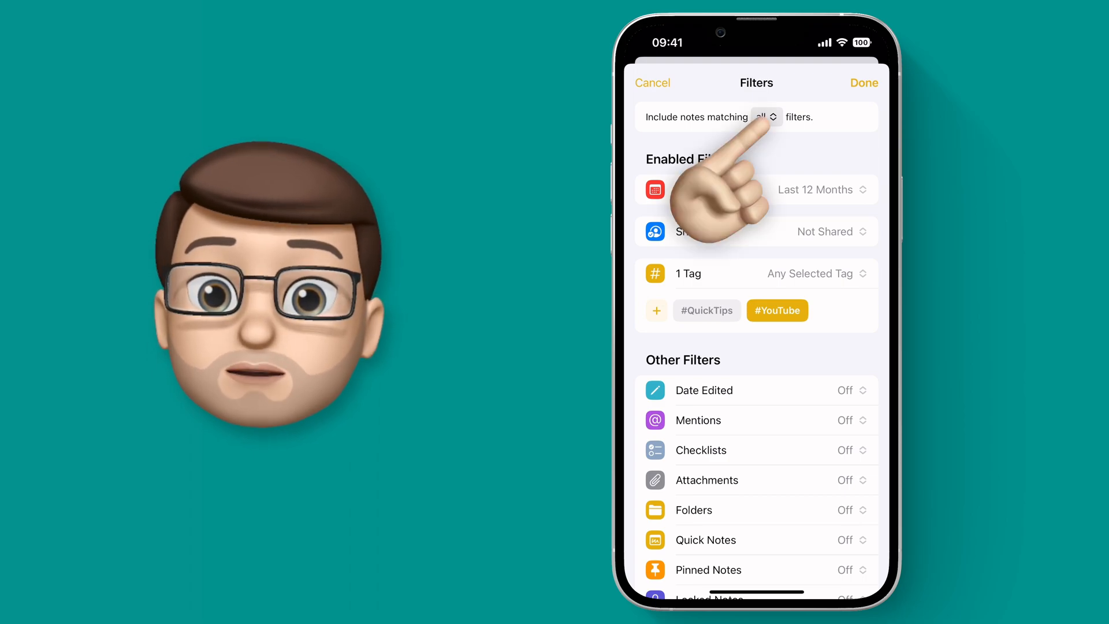
left_click(765, 116)
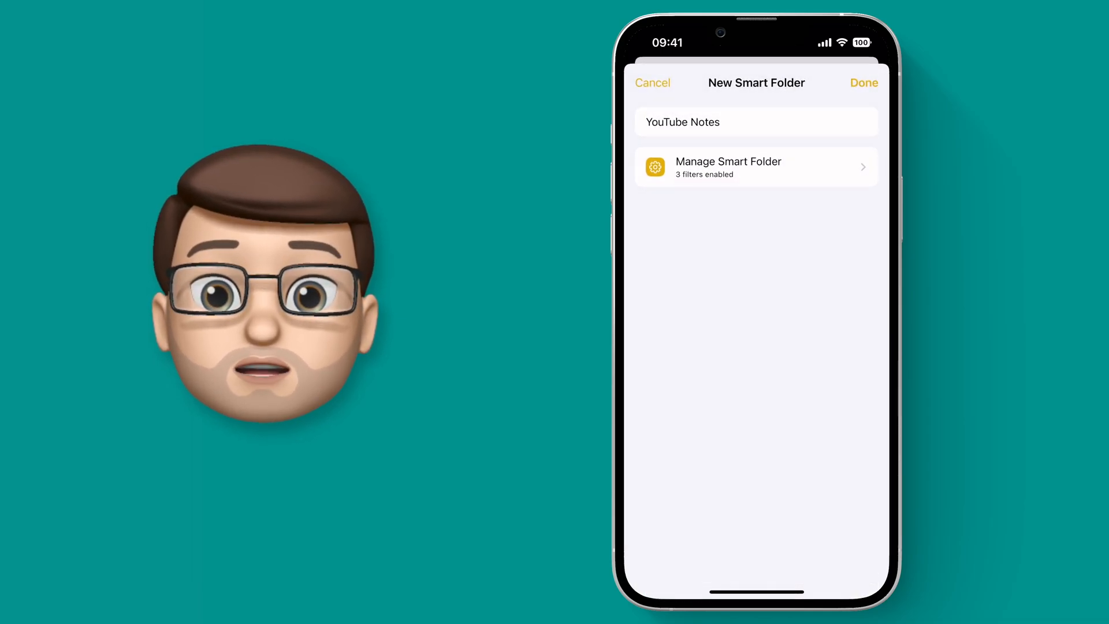
Save the smart folder and open YouTube Notes from the iCloud list to see its 3 notes.
left_click(863, 83)
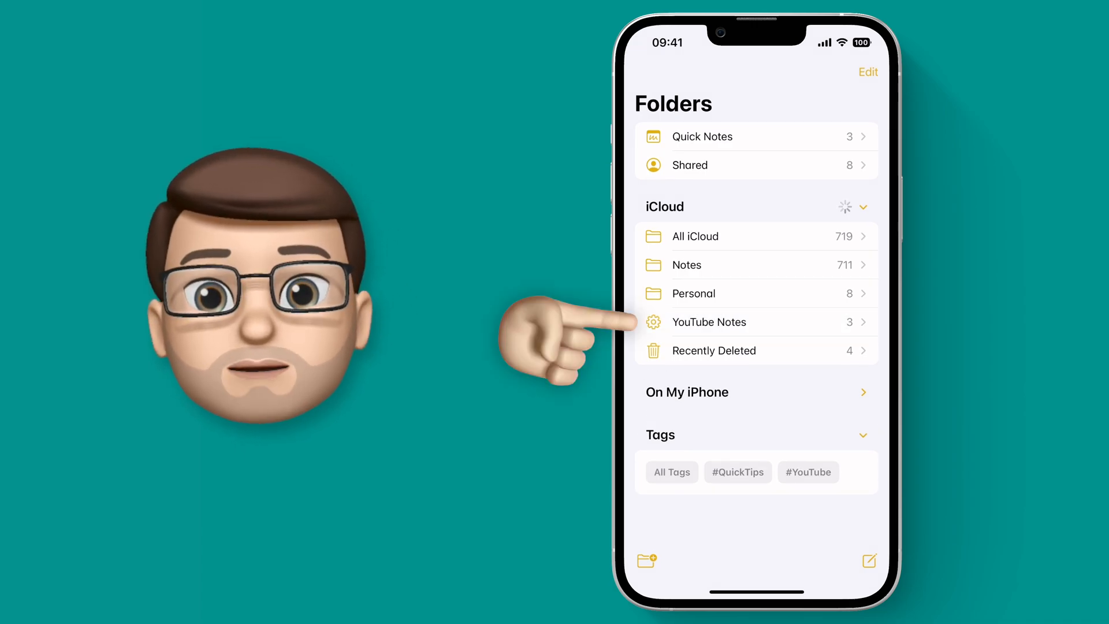
left_click(708, 323)
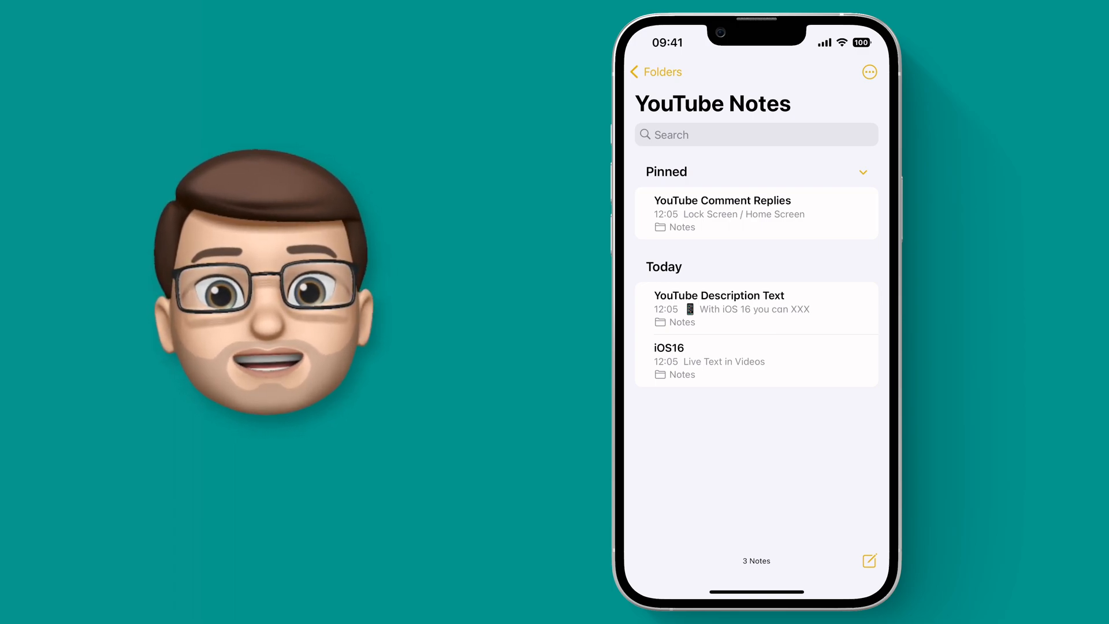
Open the YouTube Description Text note and read through its contents.
left_click(717, 307)
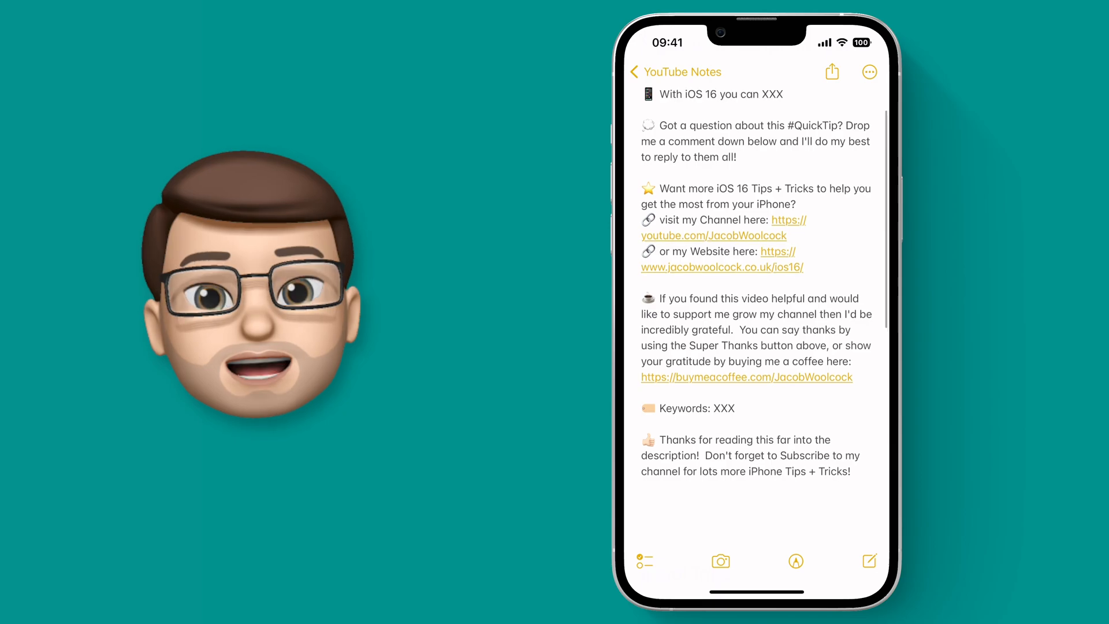
scroll("down", 3)
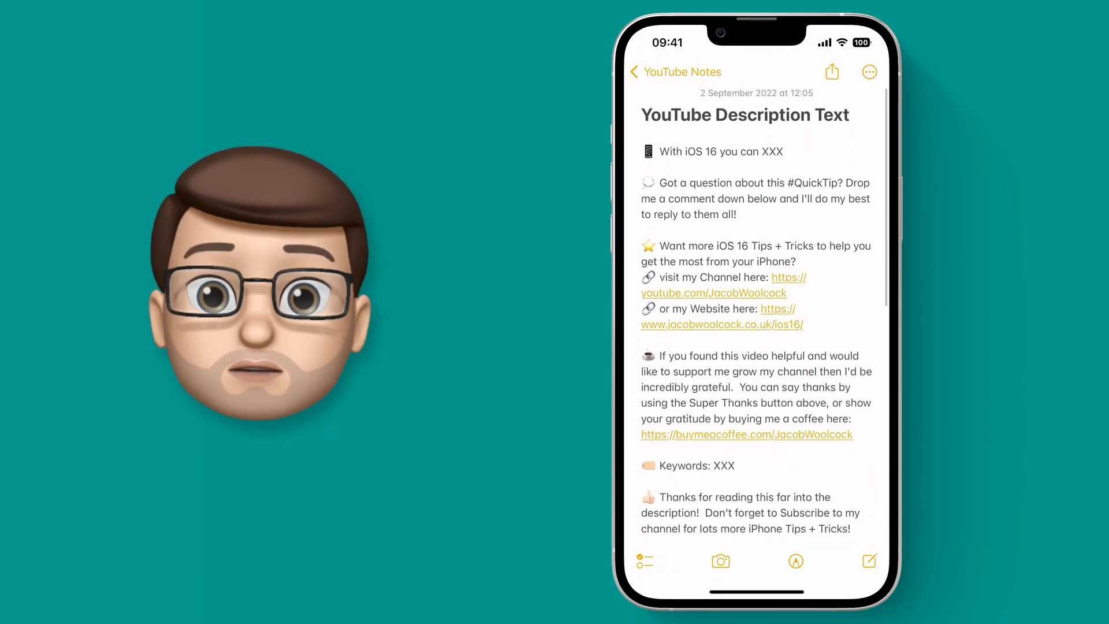